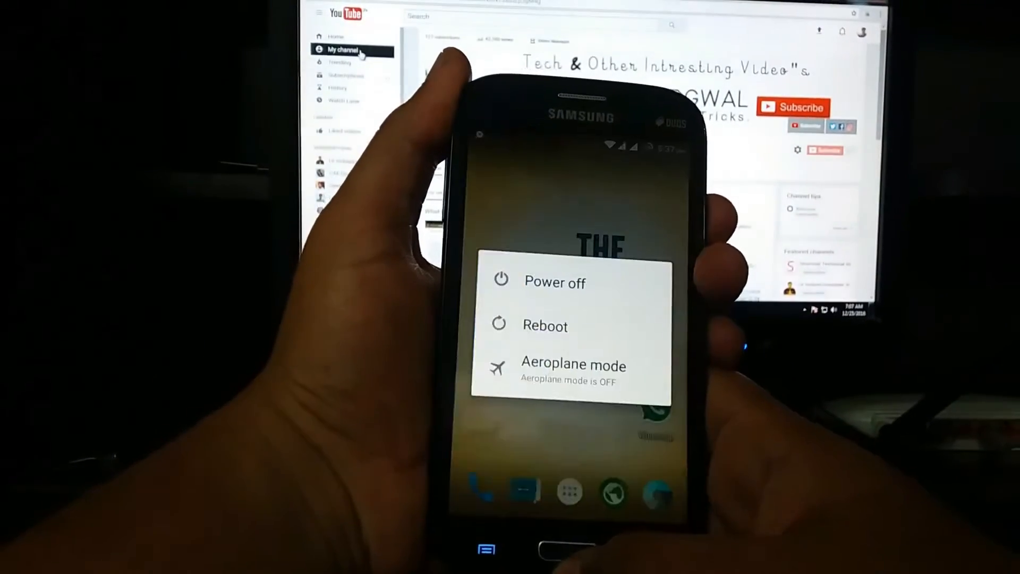
# Bring up the power menu and reboot the Galaxy Grand into PhilZ Touch recovery
pyautogui.click(545, 325)
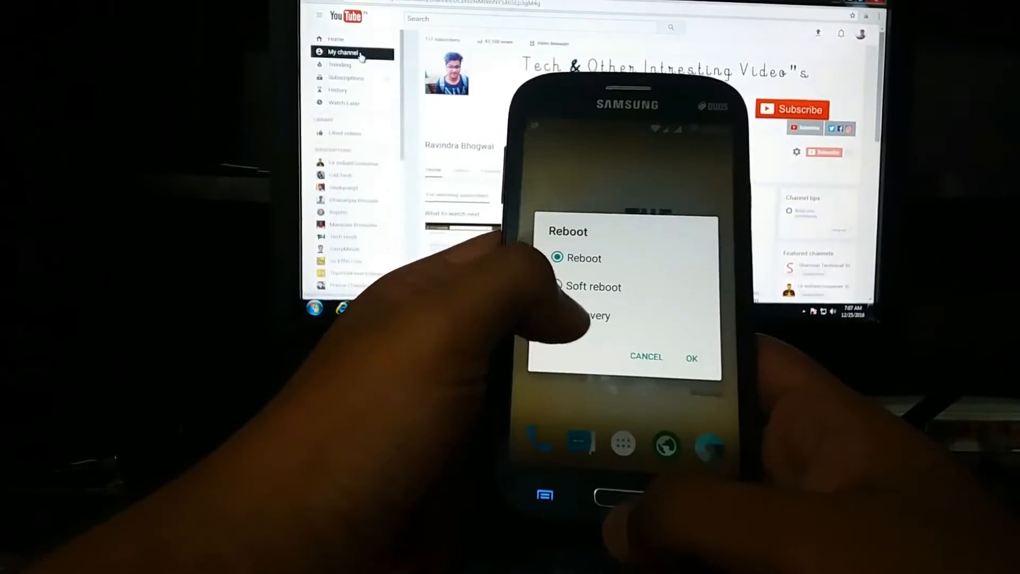
pyautogui.click(690, 357)
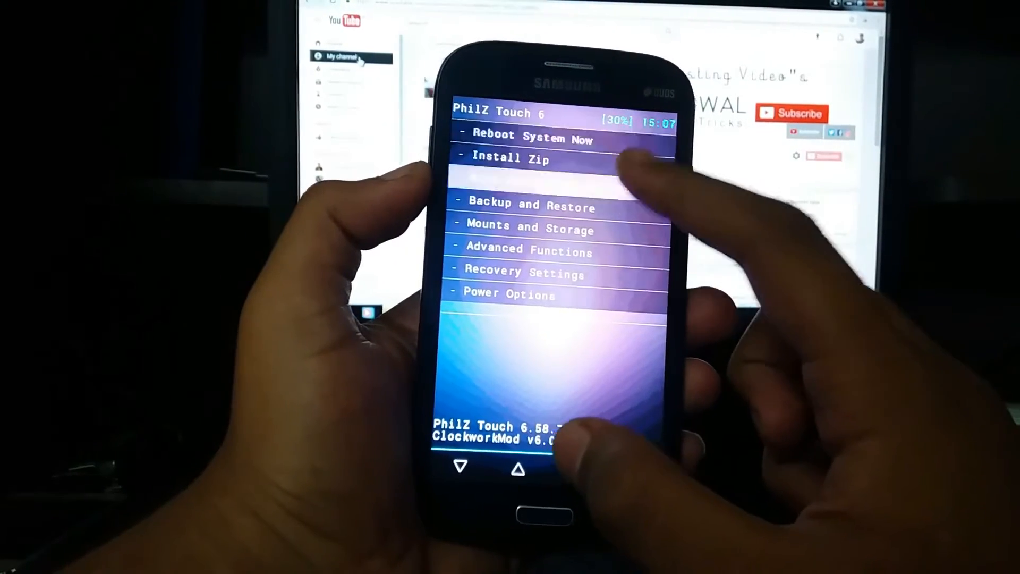
# Run Wipe Data/Factory Reset using the 'Clean to Install a New ROM' option
pyautogui.click(553, 156)
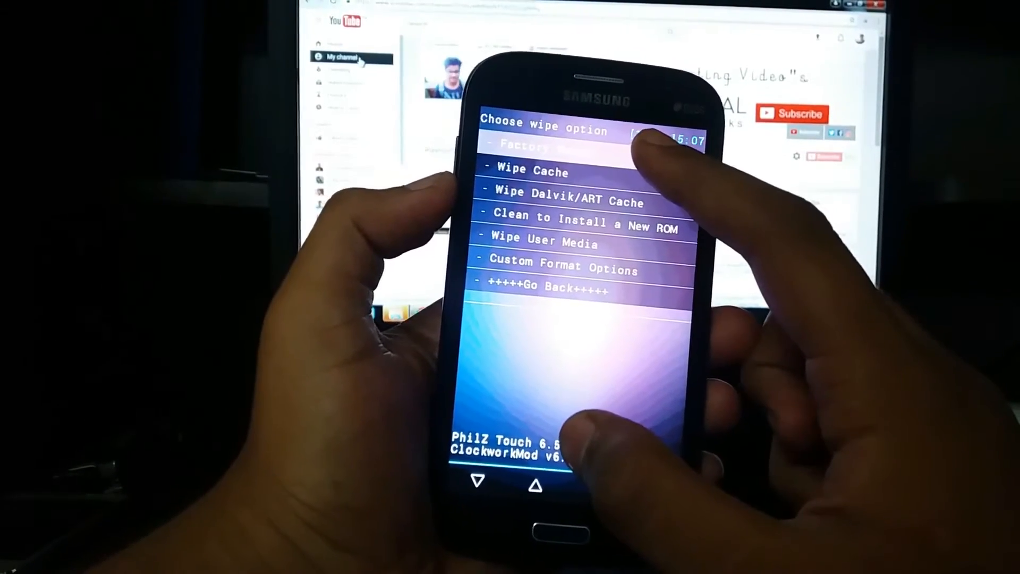
pyautogui.click(530, 171)
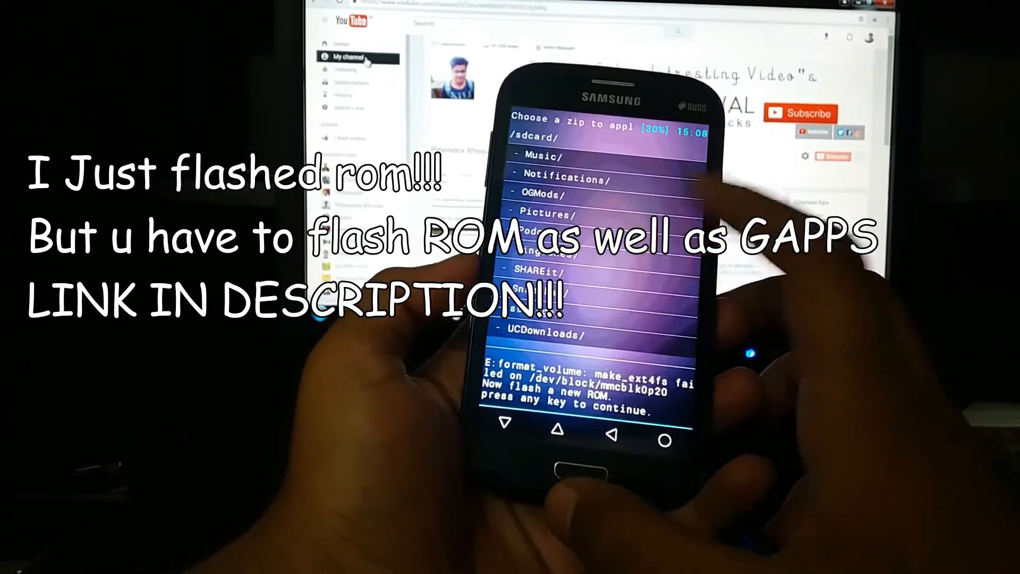
# Open the UCDownloads folder in the /sdcard zip chooser to show the cm-14.0 ROM zip
pyautogui.click(547, 334)
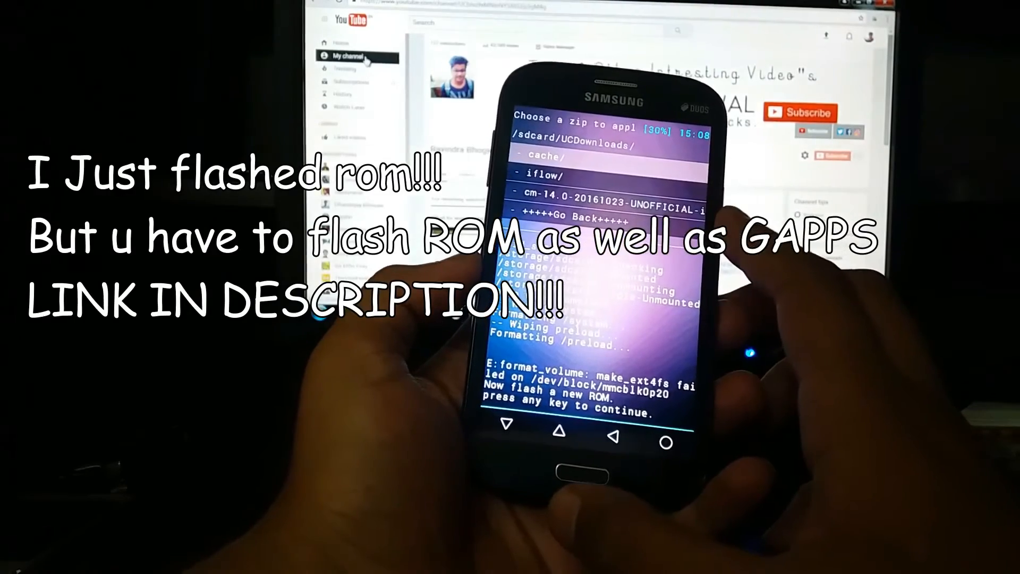